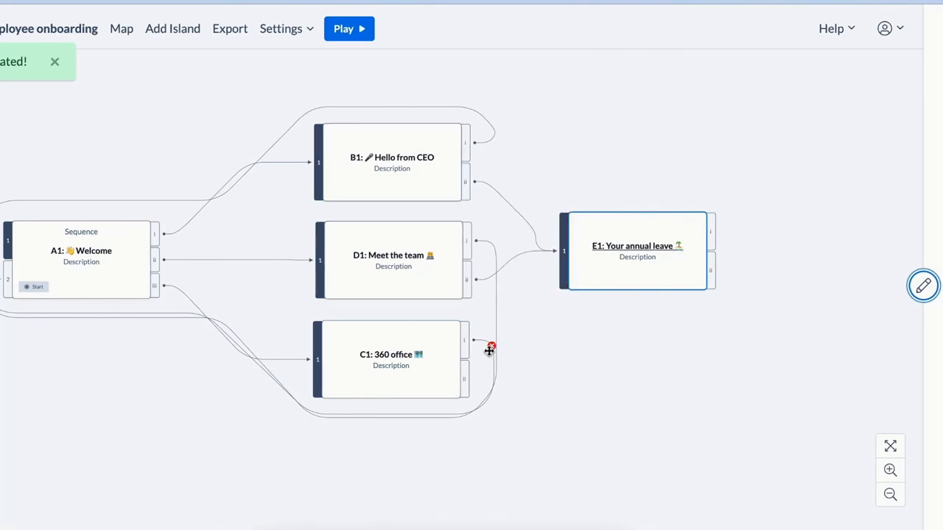
Play the Healthcare Scenario Training template through its preview video to the quiz start screen.
{"action": "left_click", "coordinate": [343, 28]}
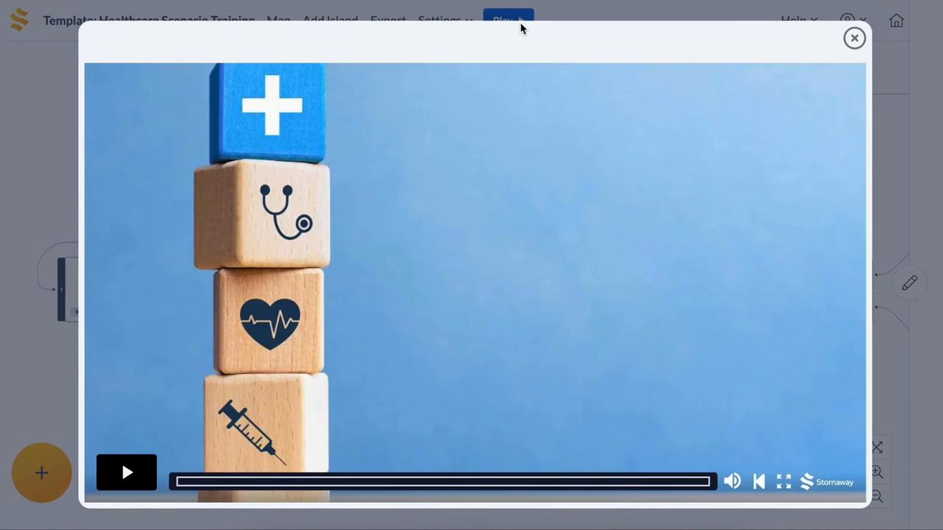
{"action": "left_click", "coordinate": [126, 472]}
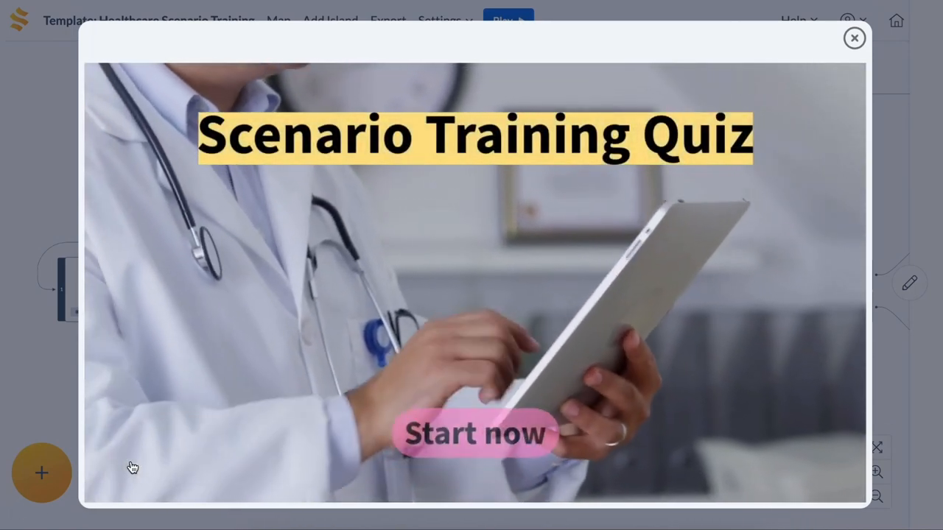
{"action": "left_click", "coordinate": [855, 38]}
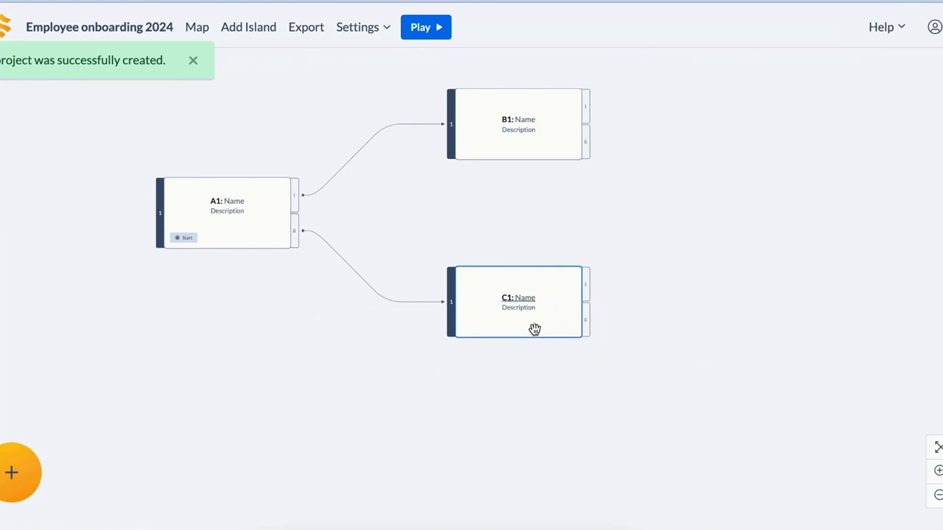
{"action": "mouse_move", "coordinate": [29, 472]}
{"action": "type", "text": "3"}
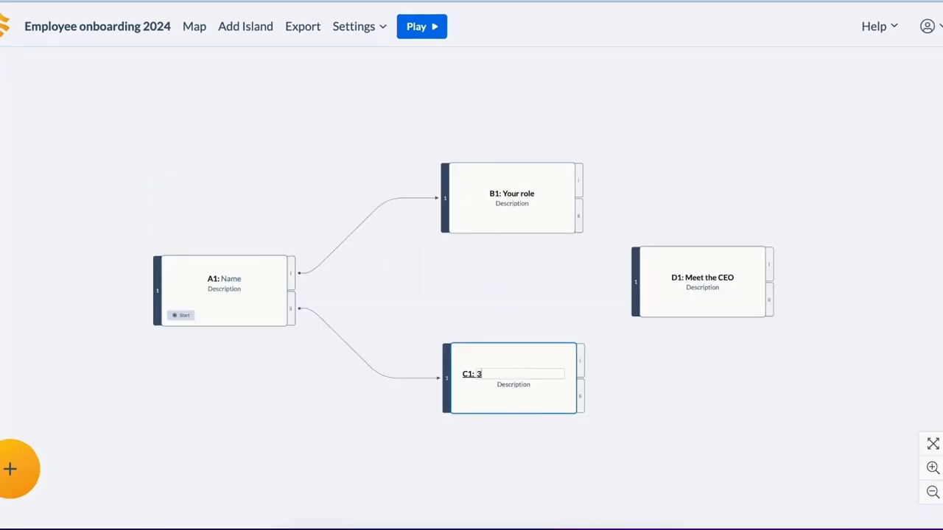
Rename island C1 to '360 locations' alongside Your role and Meet the CEO.
{"action": "type", "text": "60 locations"}
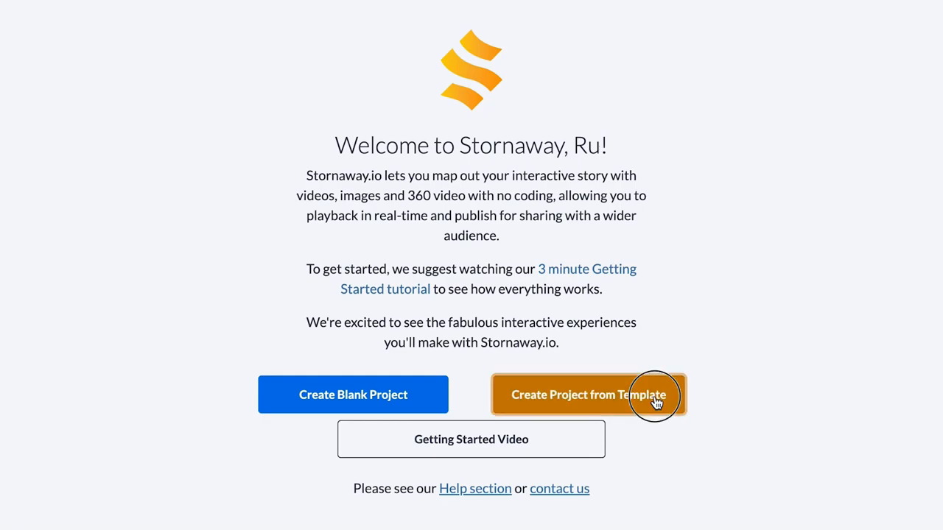
Create a new project from the Interactive Conversations template.
{"action": "left_click", "coordinate": [588, 395]}
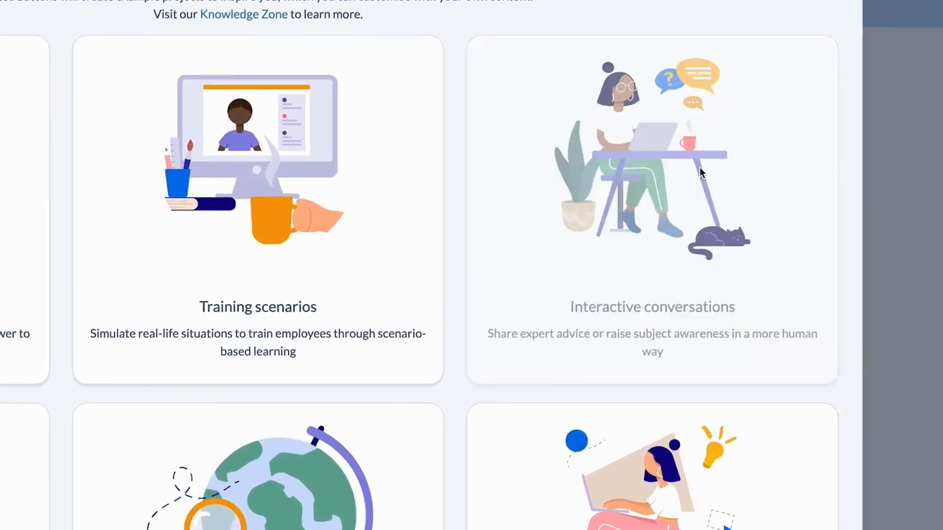
{"action": "left_click", "coordinate": [652, 209]}
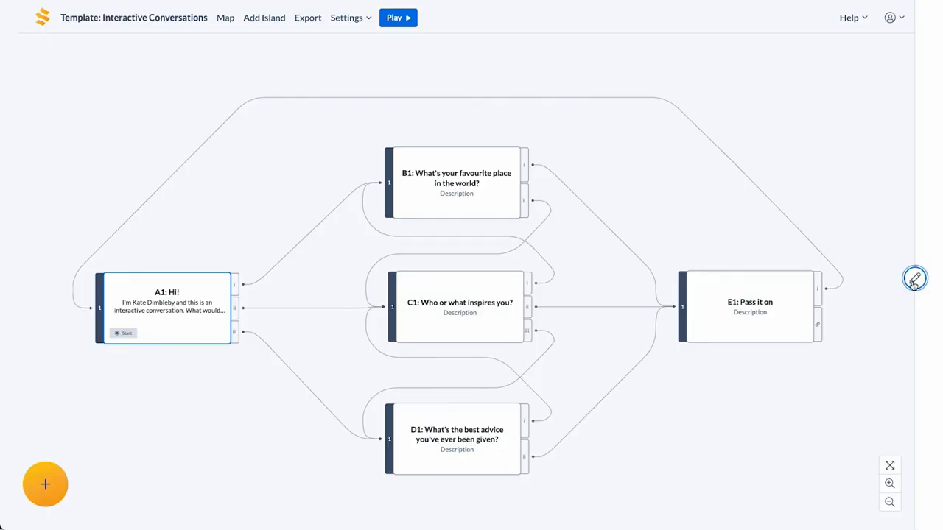
Set the Hi! island's choice button style to Custom Button Positions.
{"action": "left_click", "coordinate": [914, 278]}
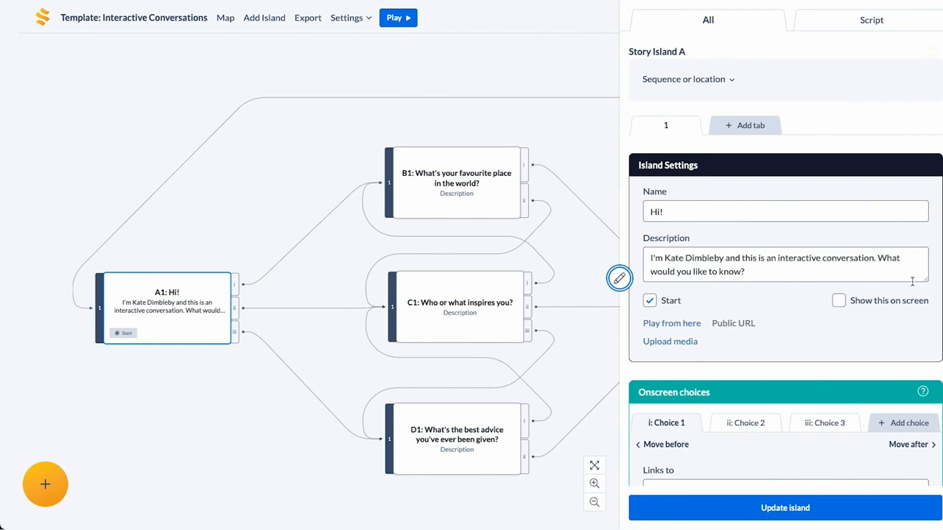
{"action": "scroll", "scroll_direction": "down", "scroll_amount": 3}
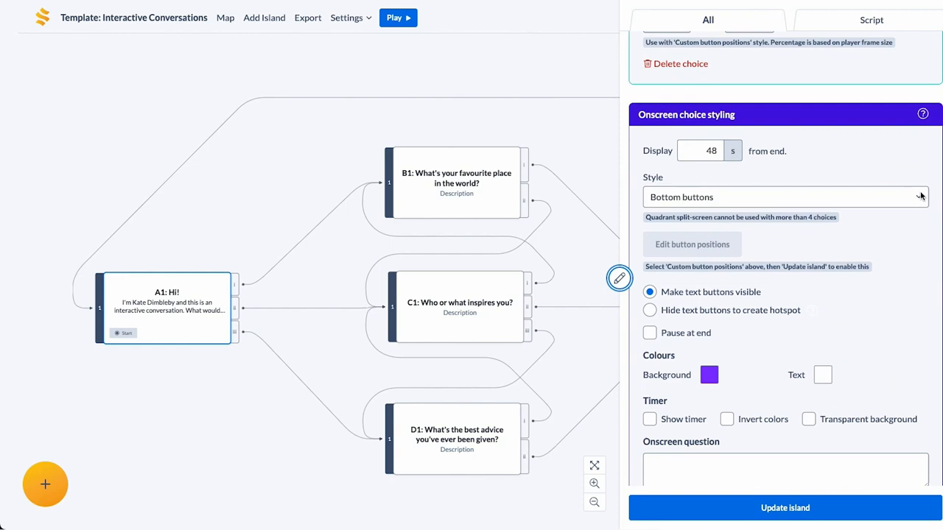
{"action": "left_click", "coordinate": [784, 198]}
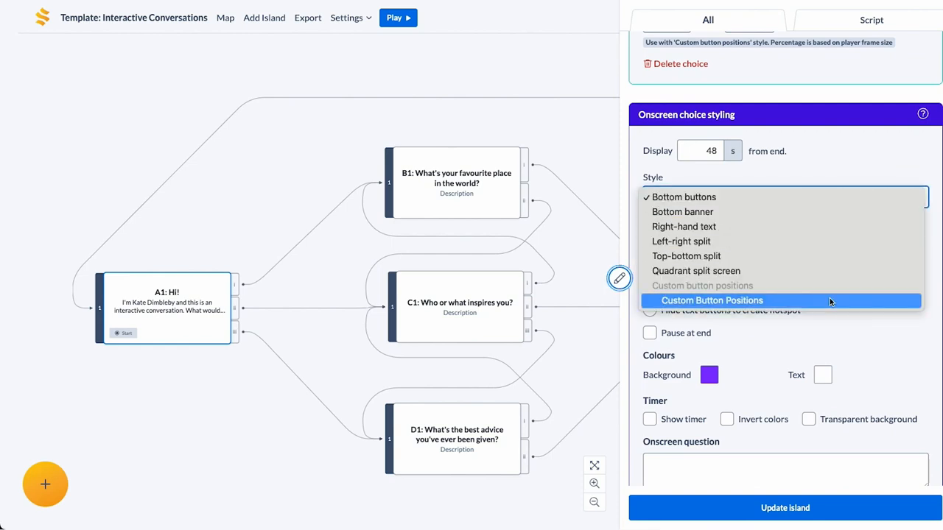
{"action": "left_click", "coordinate": [713, 300]}
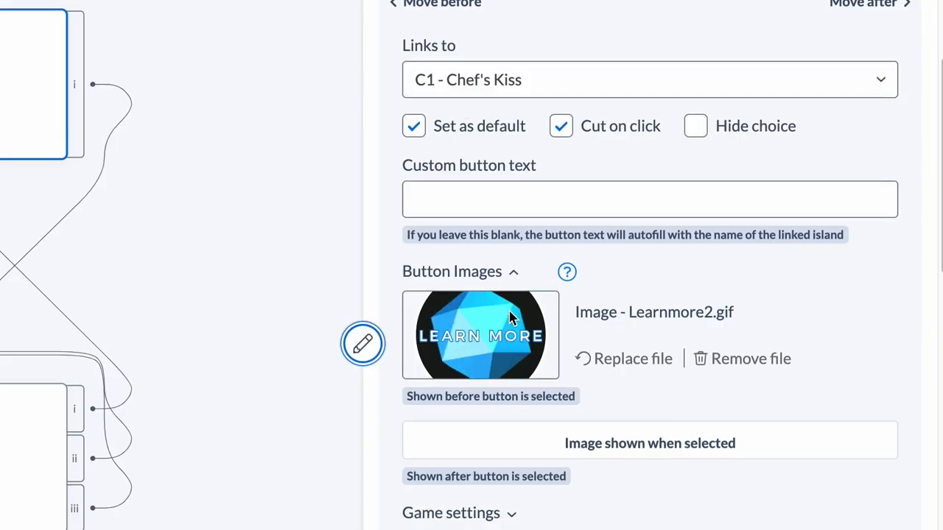
Move the Learn More button to the top centre of the globe in the position editor.
{"action": "left_click", "coordinate": [309, 62]}
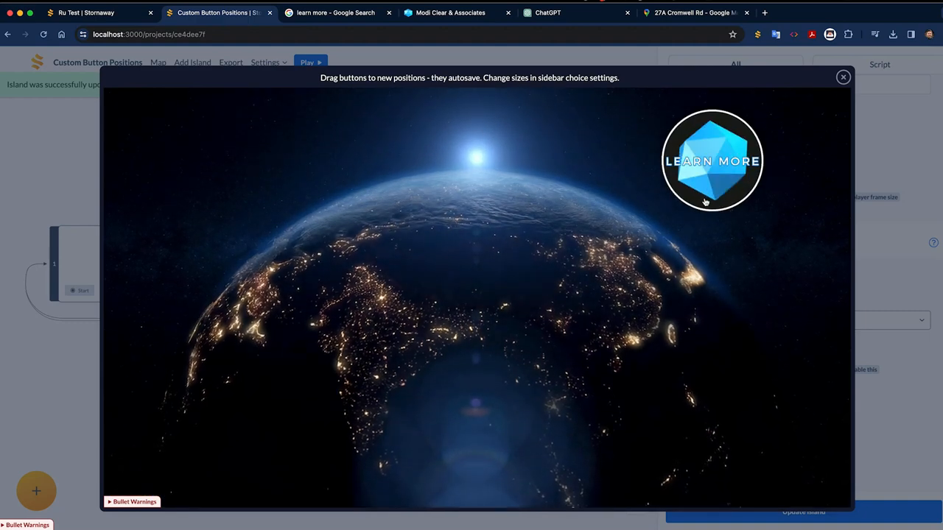
{"action": "left_click_drag", "start_coordinate": [710, 159], "coordinate": [483, 173]}
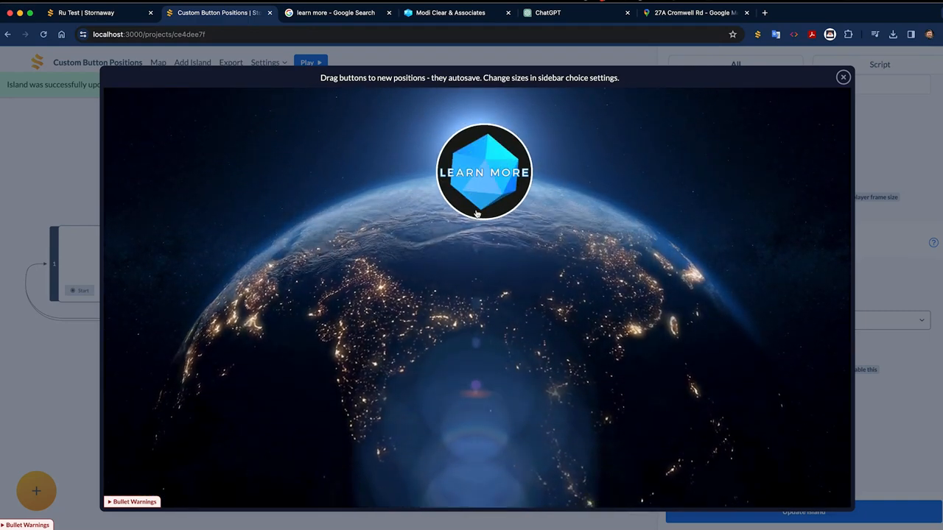
{"action": "left_click", "coordinate": [843, 77]}
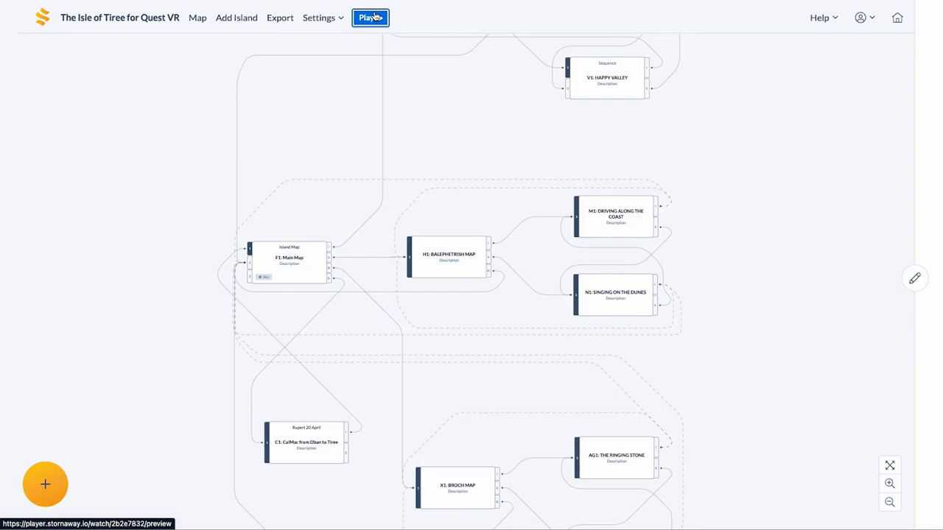
Playtest the Isle of Tiree story and pick a location leading into a beach scene.
{"action": "left_click", "coordinate": [370, 18]}
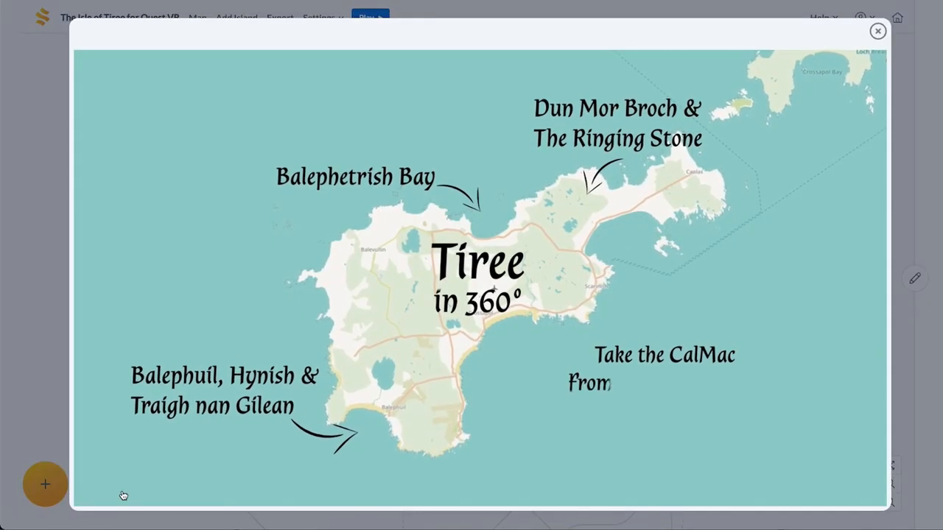
{"action": "left_click", "coordinate": [879, 31]}
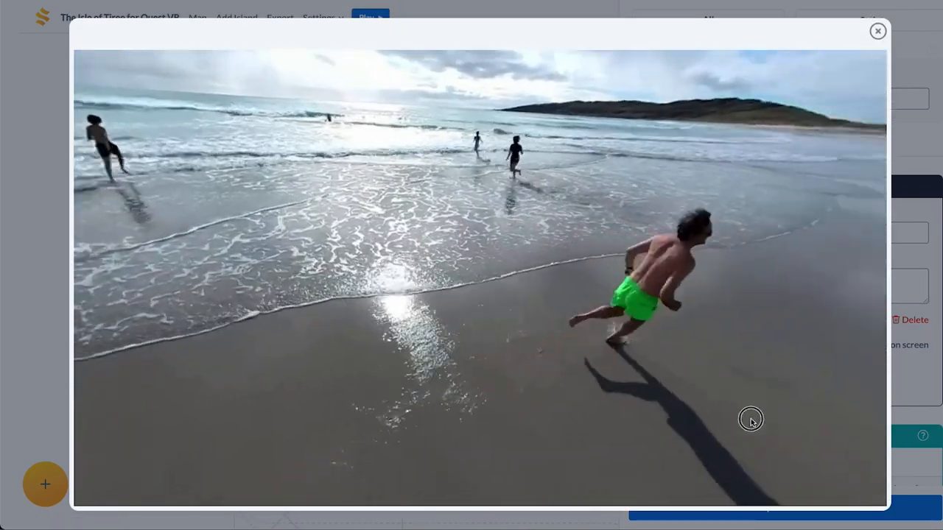
{"action": "left_click", "coordinate": [879, 31]}
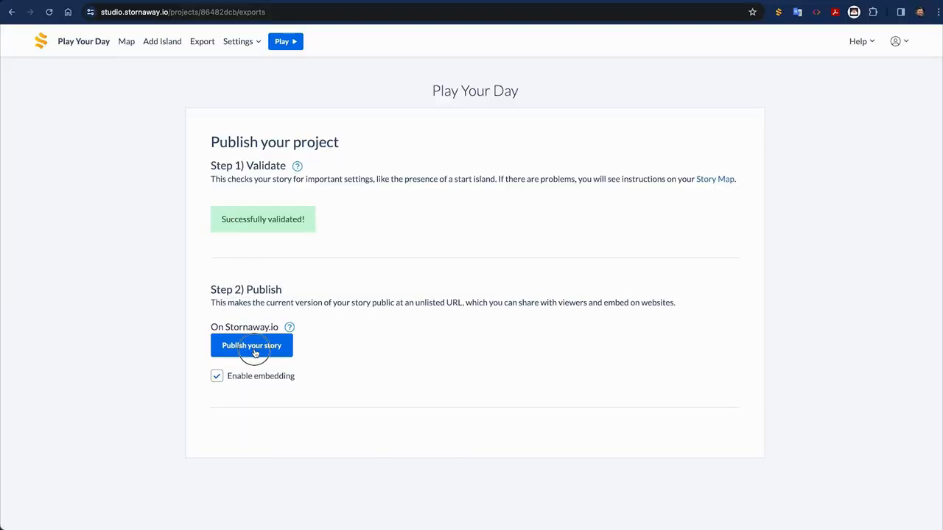
Publish Play Your Day as a new version and copy its public URL.
{"action": "left_click", "coordinate": [252, 345]}
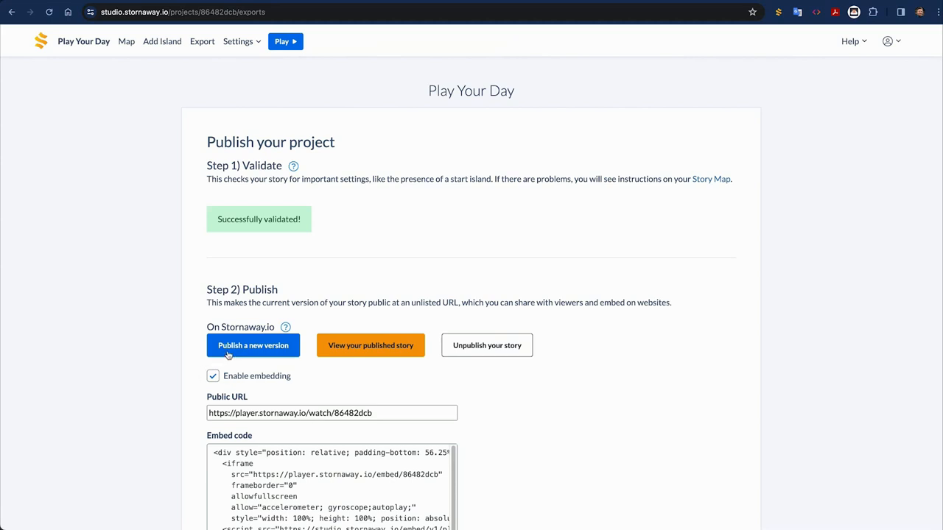
{"action": "left_click", "coordinate": [254, 345]}
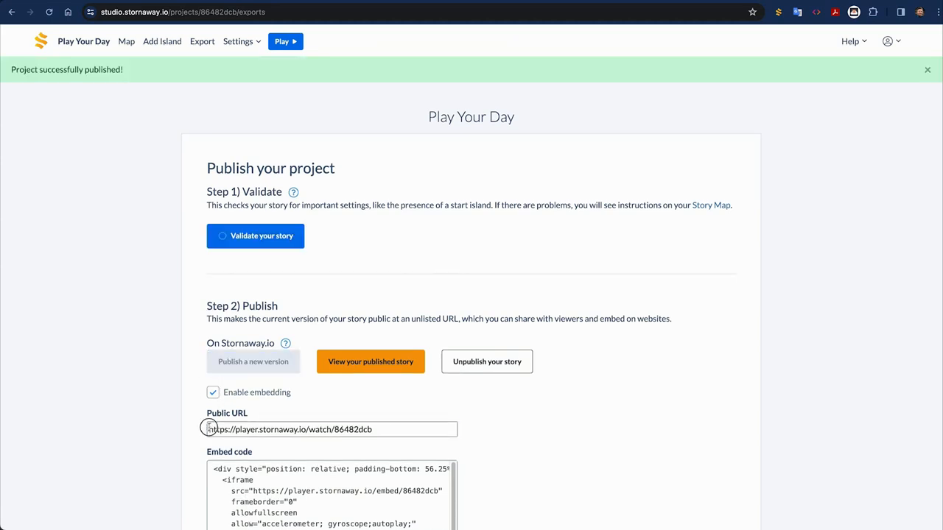
{"action": "left_click", "coordinate": [332, 431]}
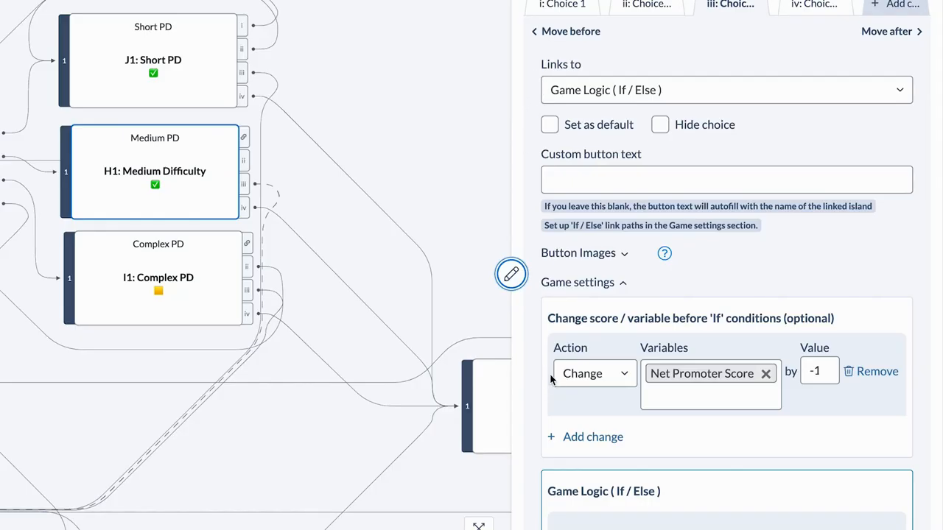
Add a Change action lowering Net Promoter Score by 1 with If/Else game logic links.
{"action": "scroll", "scroll_direction": "down", "scroll_amount": 3}
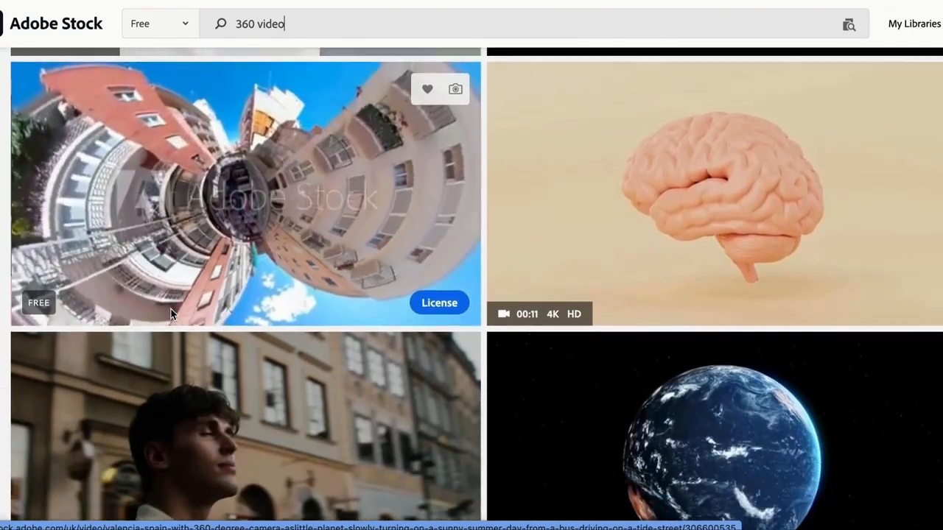
Browse Adobe Stock's free '360 video' search results.
{"action": "scroll", "scroll_direction": "down", "scroll_amount": 3}
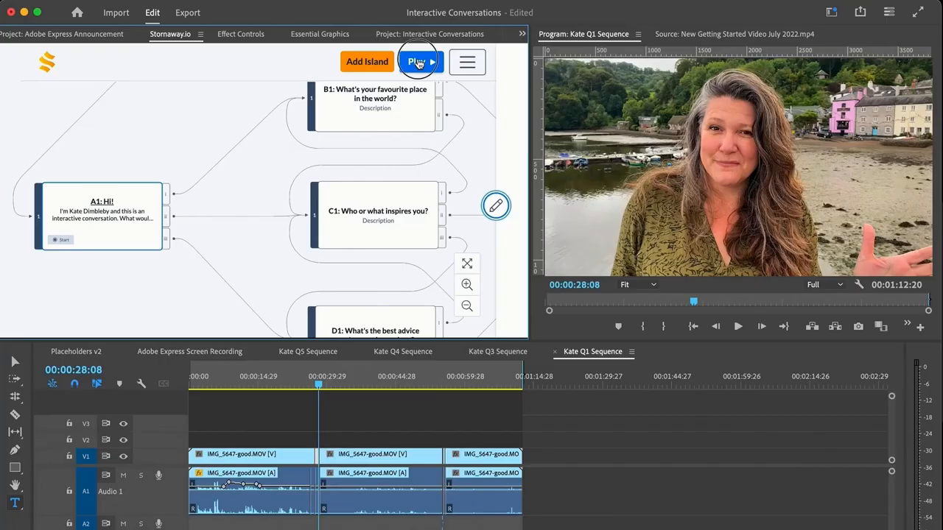
Play the Interactive Conversations story in the Premiere Pro panel and reveal the upload options.
{"action": "left_click", "coordinate": [416, 62]}
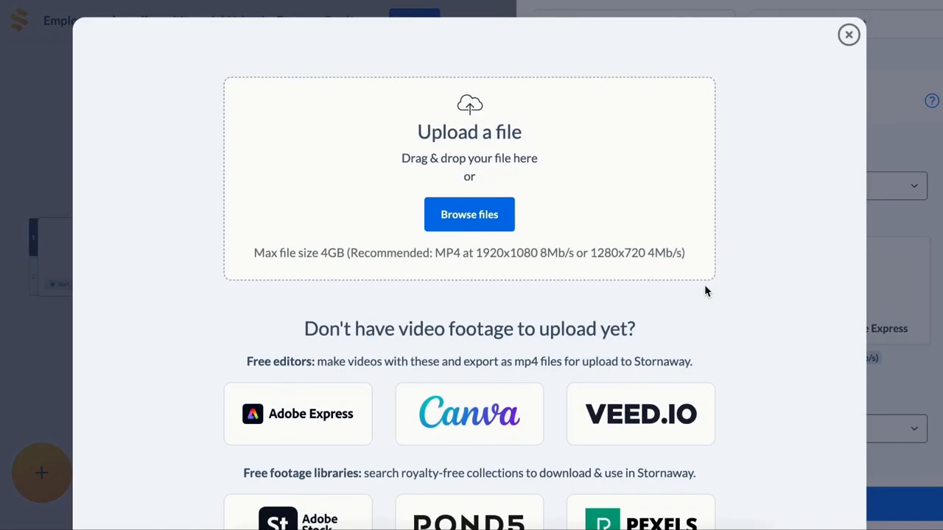
{"action": "scroll", "scroll_direction": "down", "scroll_amount": 3}
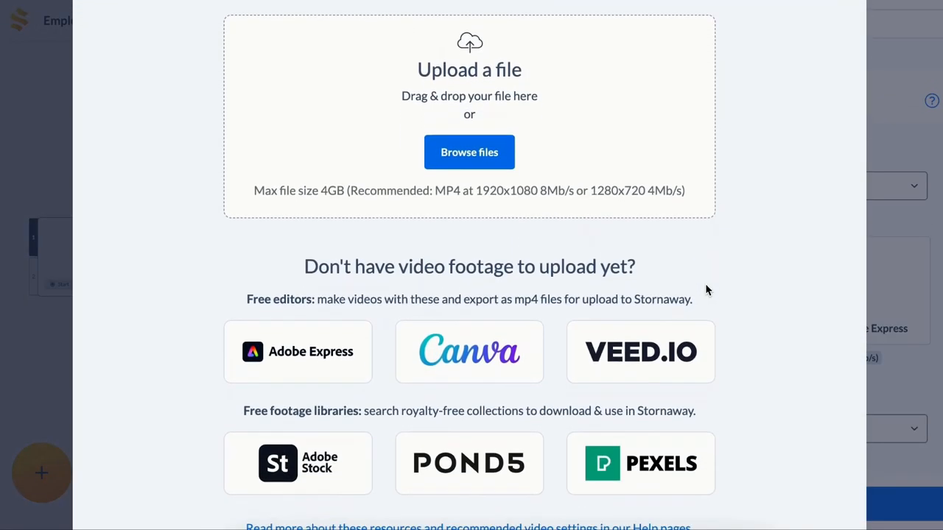